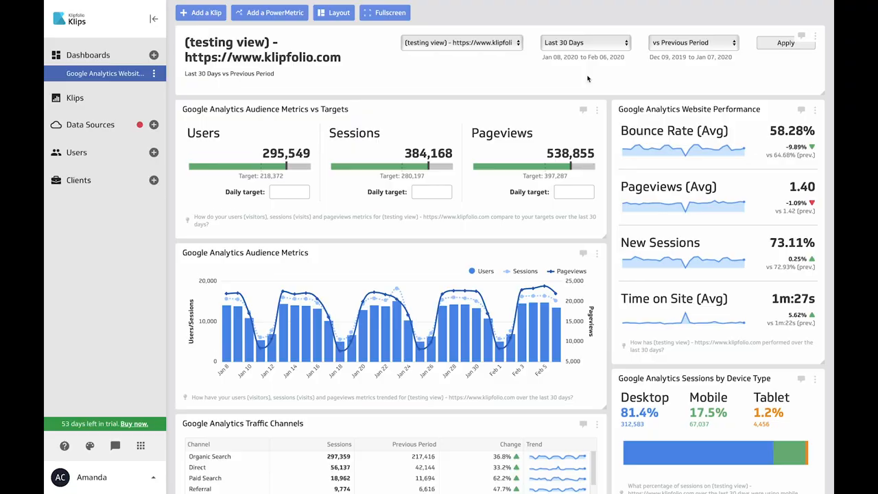
# - Bring up the Add Klips gallery of pre-built Google Analytics Klips for the new empty dashboard
pyautogui.scroll(-3)
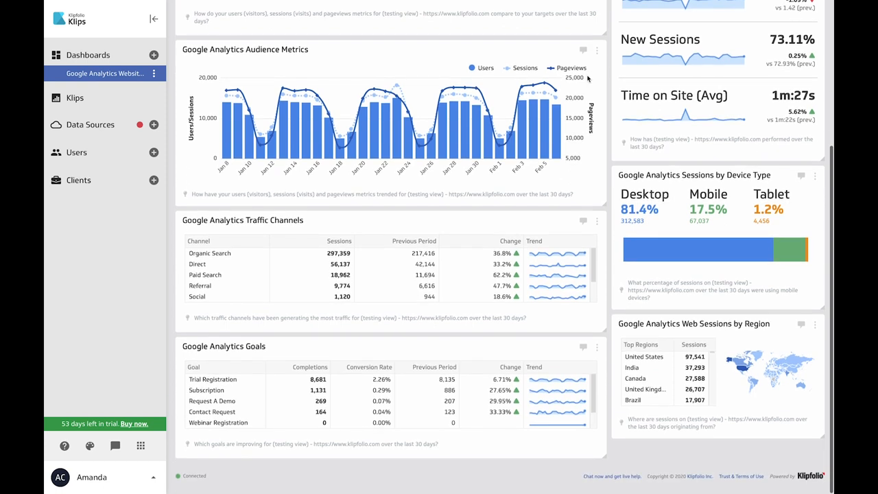
pyautogui.scroll(3)
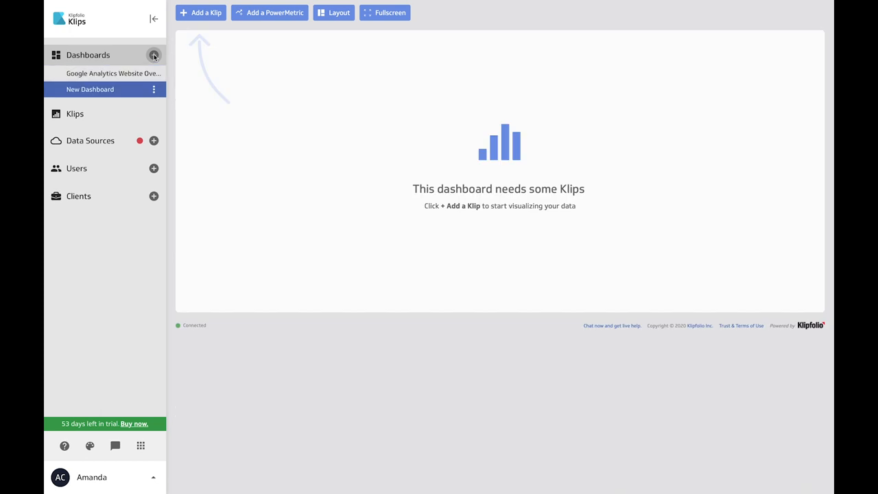
pyautogui.click(200, 14)
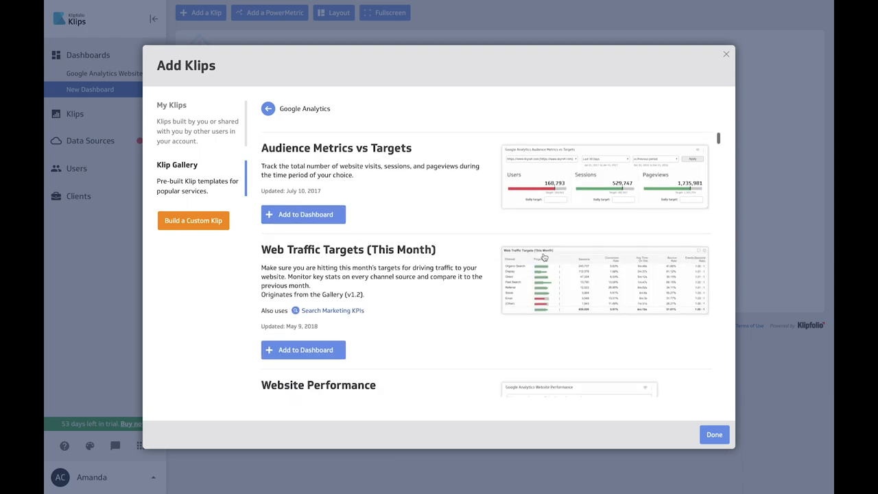
pyautogui.scroll(-3)
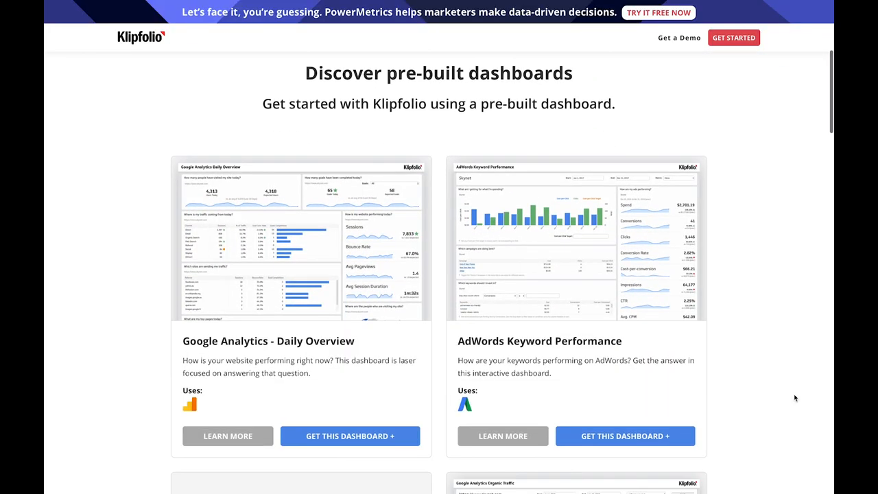
# - Scroll the pre-built dashboards page down to the Google Analytics Organic Traffic Dashboard card
pyautogui.scroll(-3)
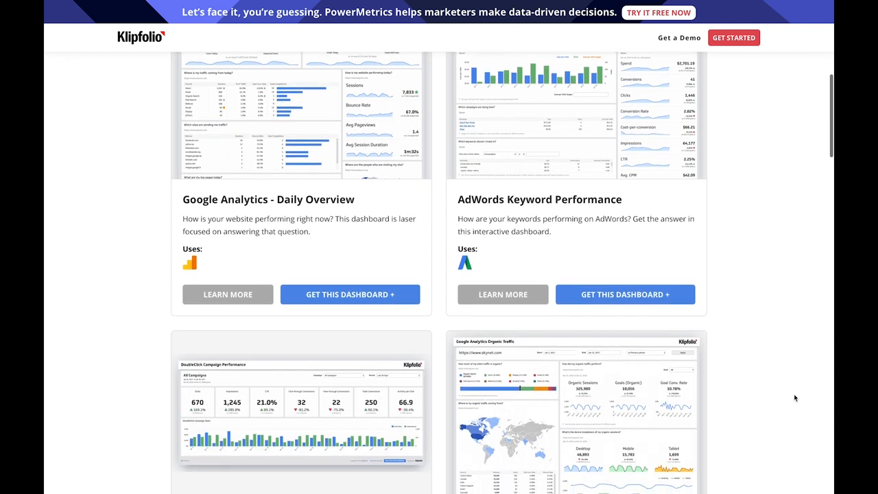
pyautogui.scroll(-3)
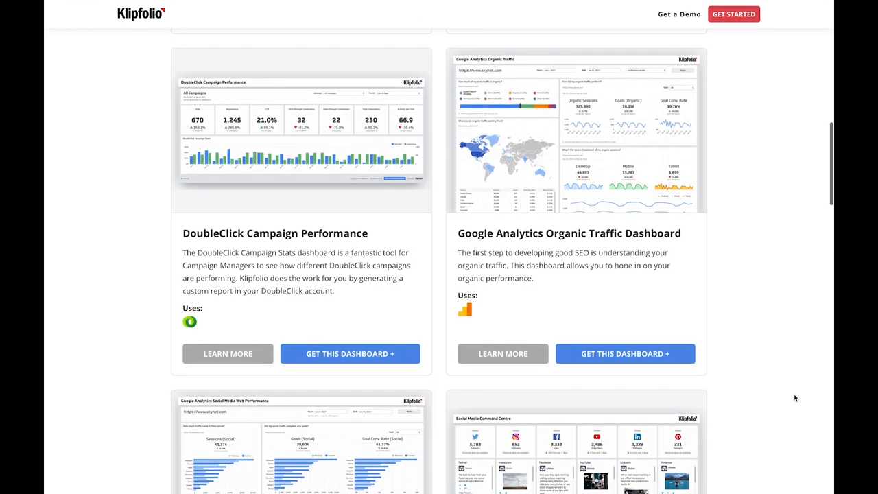